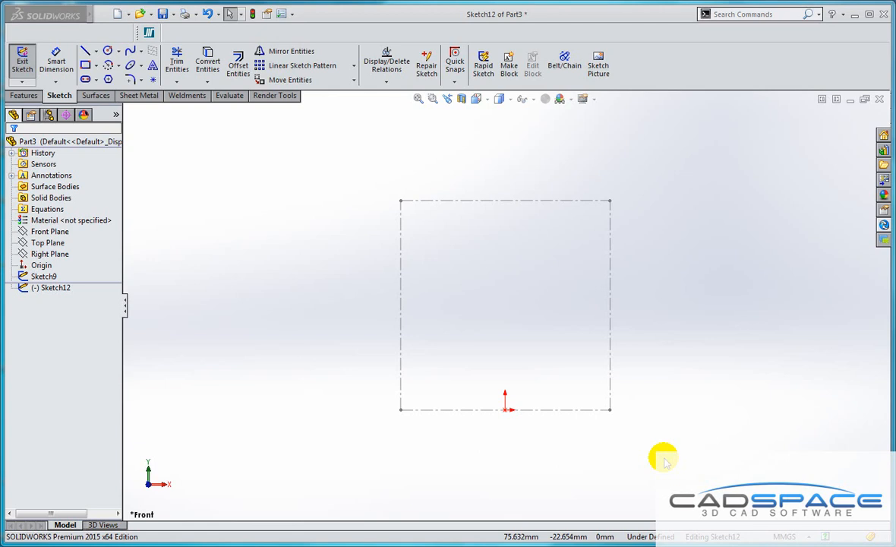
pyautogui.moveTo(663, 427)
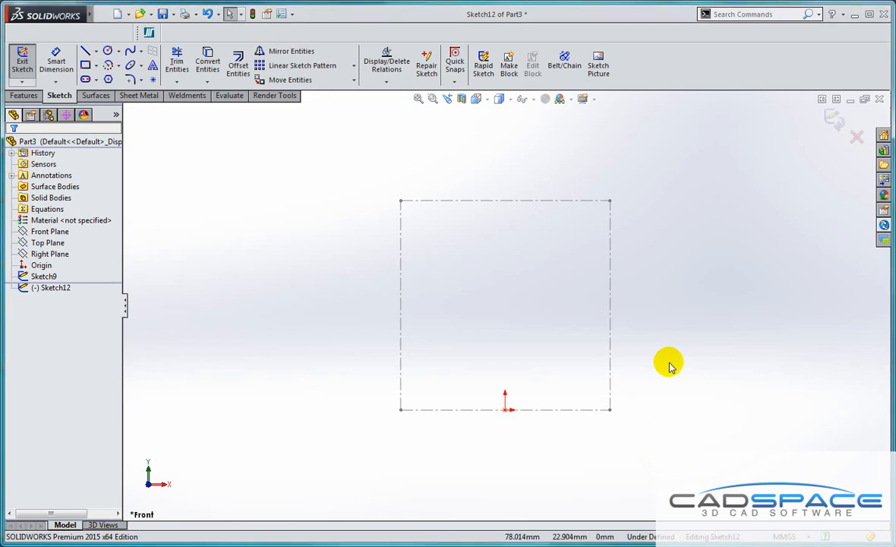
# Right-click the graphics area to show the sketch shortcut toolbar over the construction square
pyautogui.rightClick(643, 355)
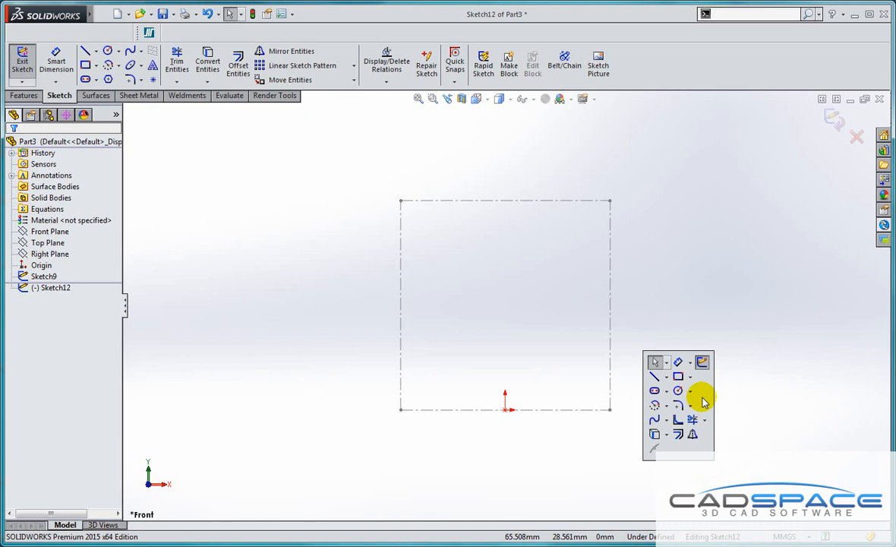
pyautogui.moveTo(706, 409)
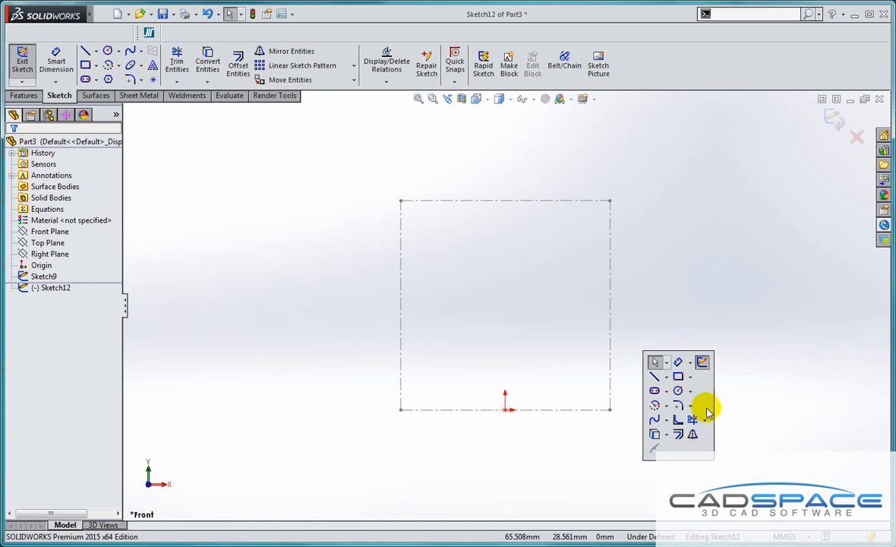
pyautogui.moveTo(698, 376)
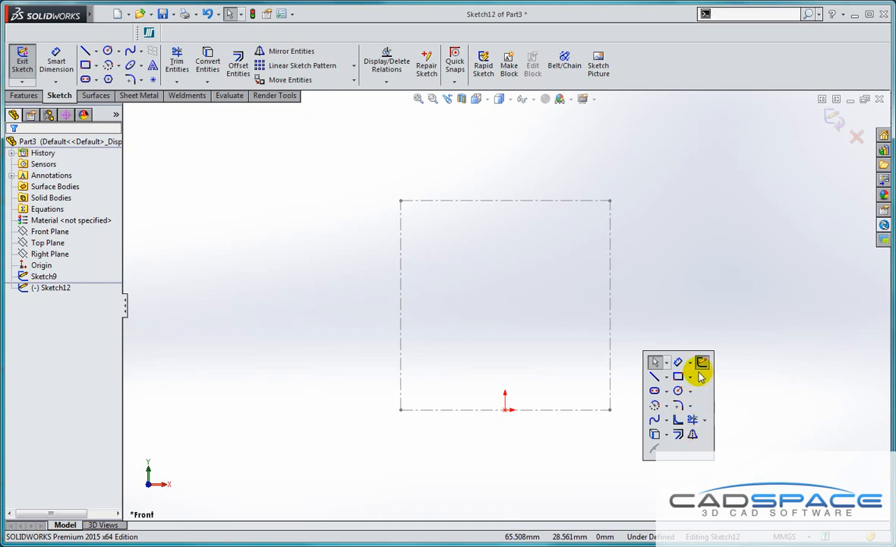
pyautogui.moveTo(676, 434)
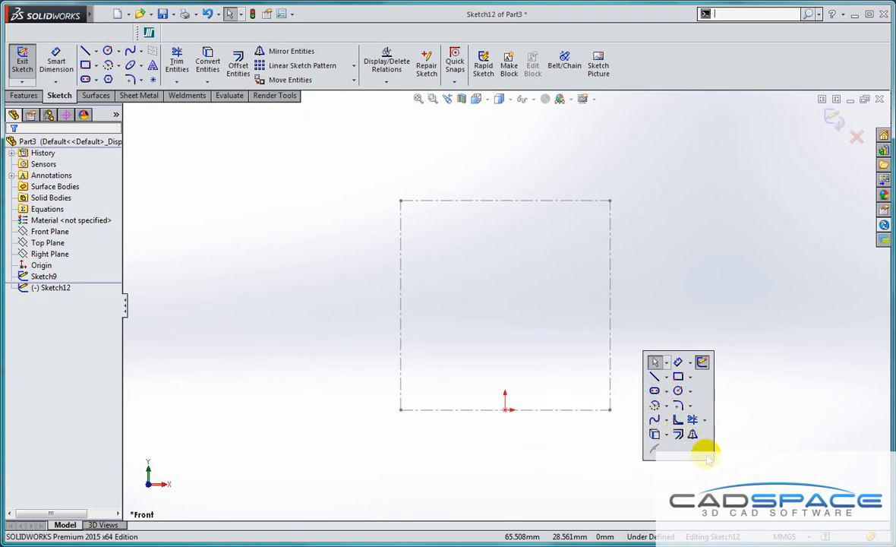
pyautogui.moveTo(692, 435)
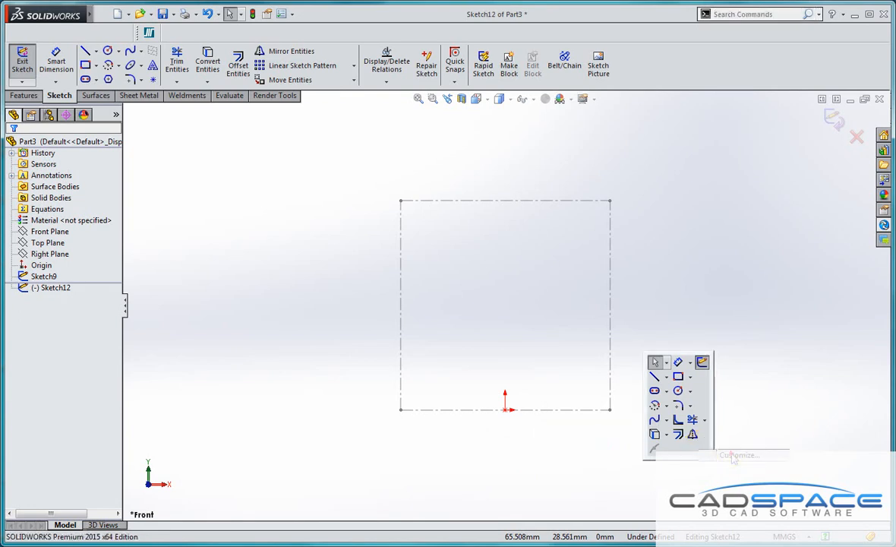
# Open Customize's Shortcut Bars page and view the Assembly, Part and Sketch toolbars
pyautogui.click(733, 455)
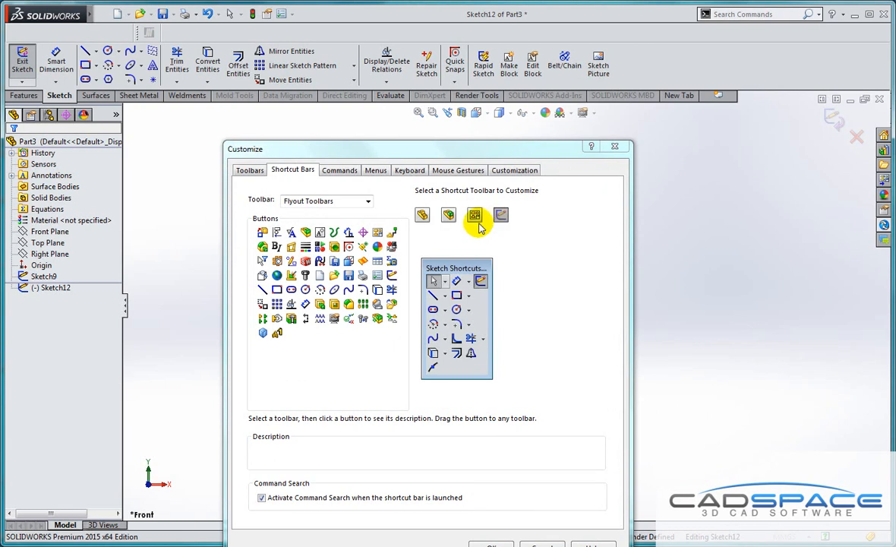
pyautogui.moveTo(497, 250)
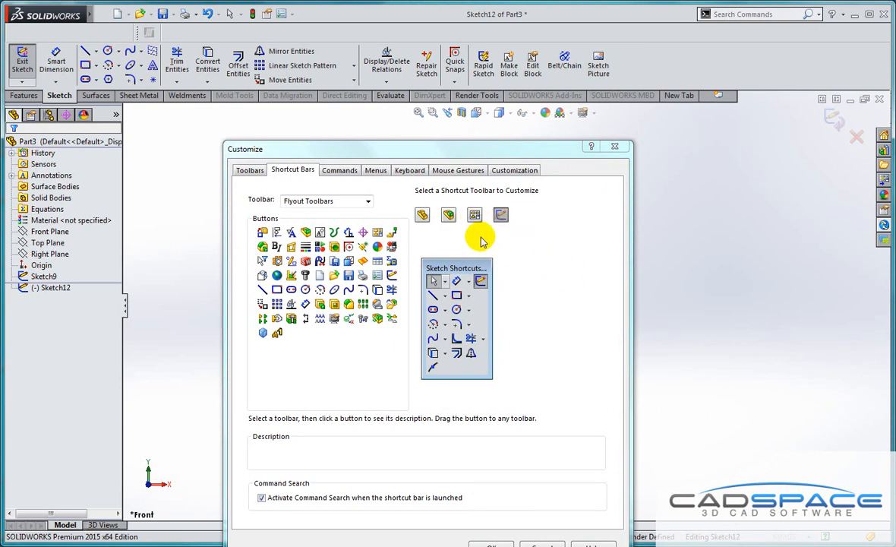
pyautogui.click(473, 215)
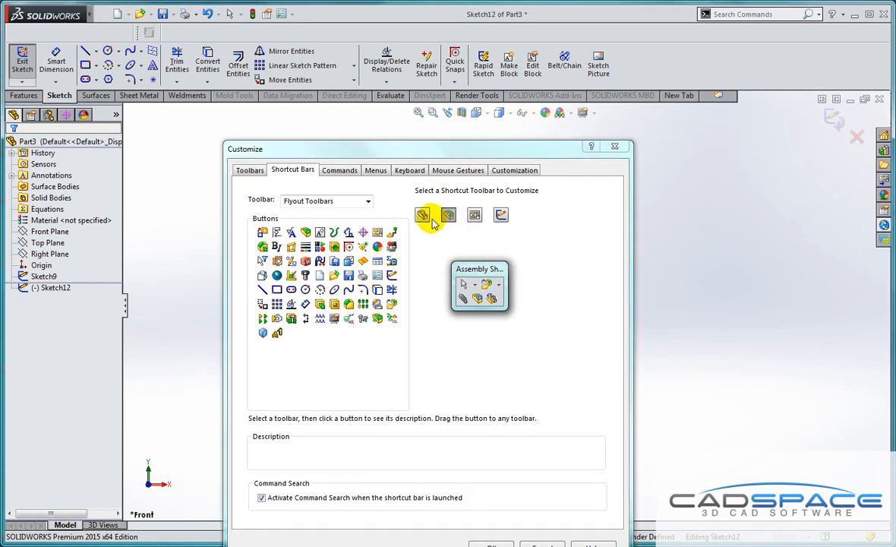
pyautogui.click(422, 215)
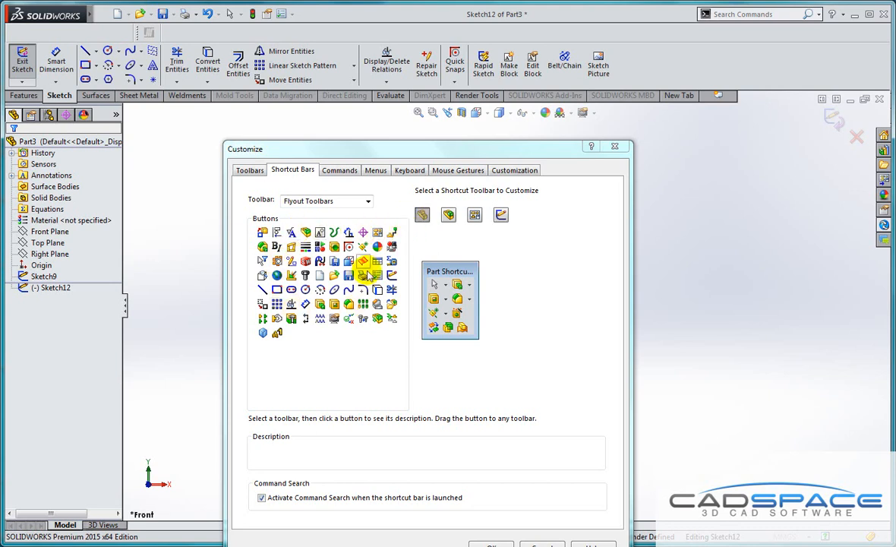
pyautogui.moveTo(332, 219)
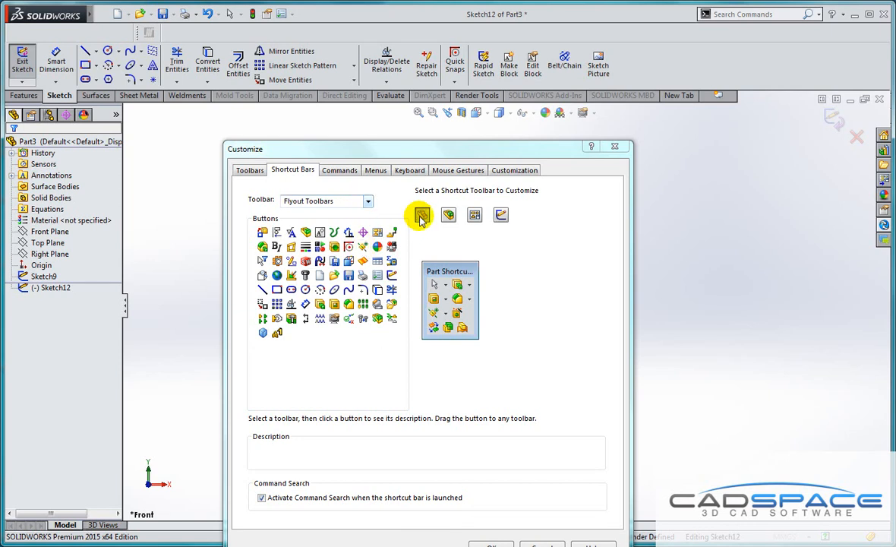
pyautogui.click(448, 215)
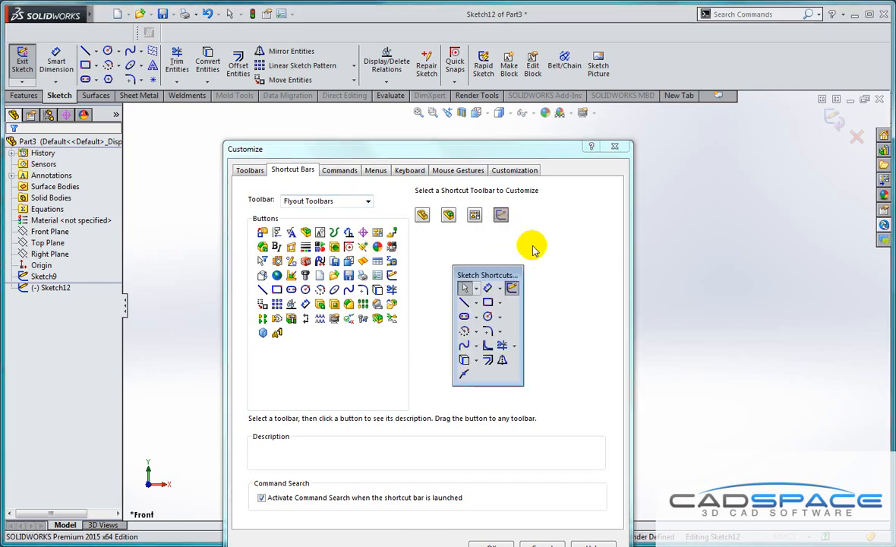
pyautogui.moveTo(348, 212)
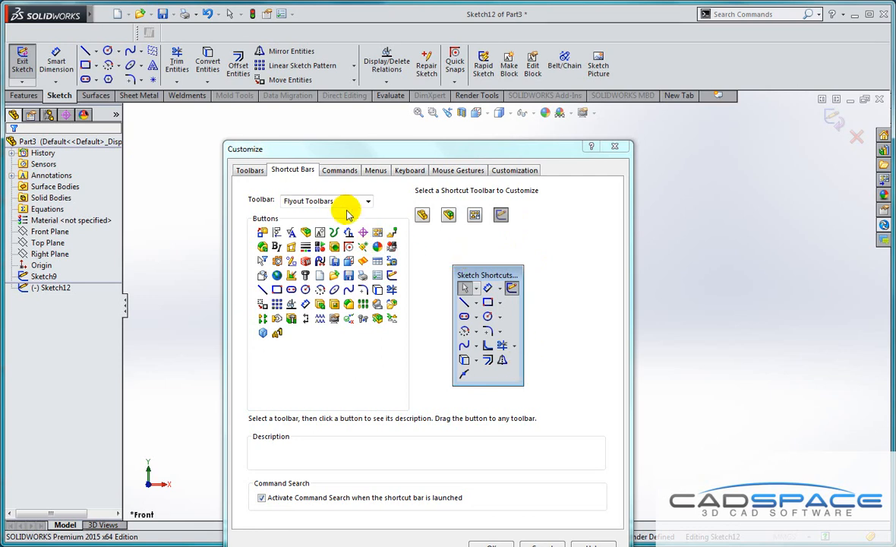
# Add Extruded Boss and Extruded Cut to the Sketch bar and Shell to the Part bar
pyautogui.click(367, 200)
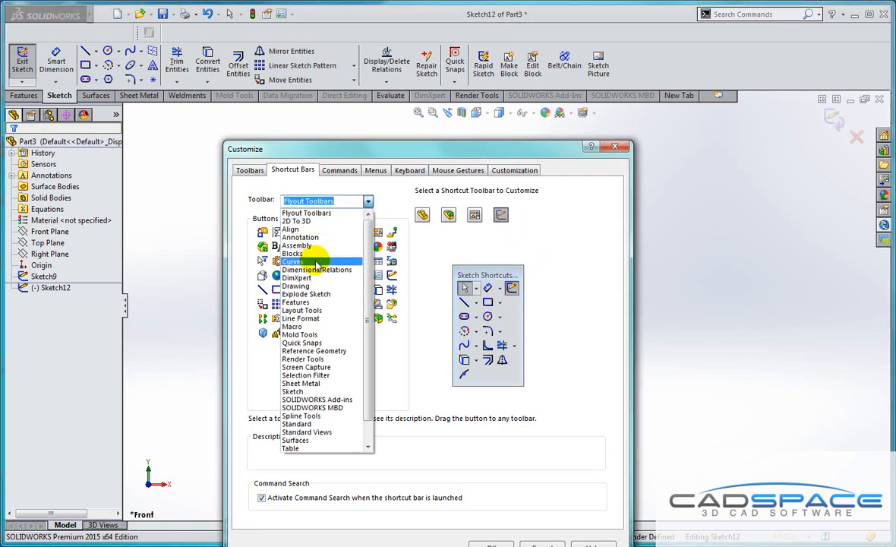
pyautogui.moveTo(295, 302)
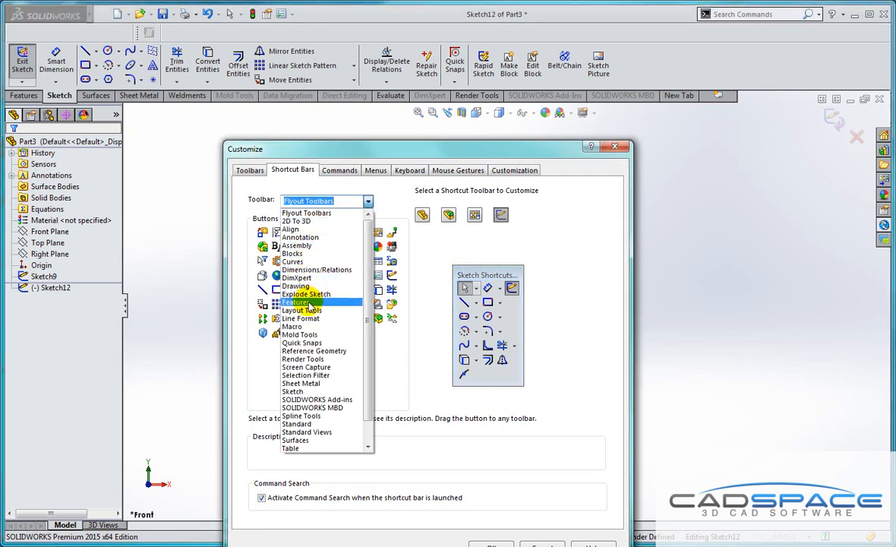
pyautogui.click(293, 302)
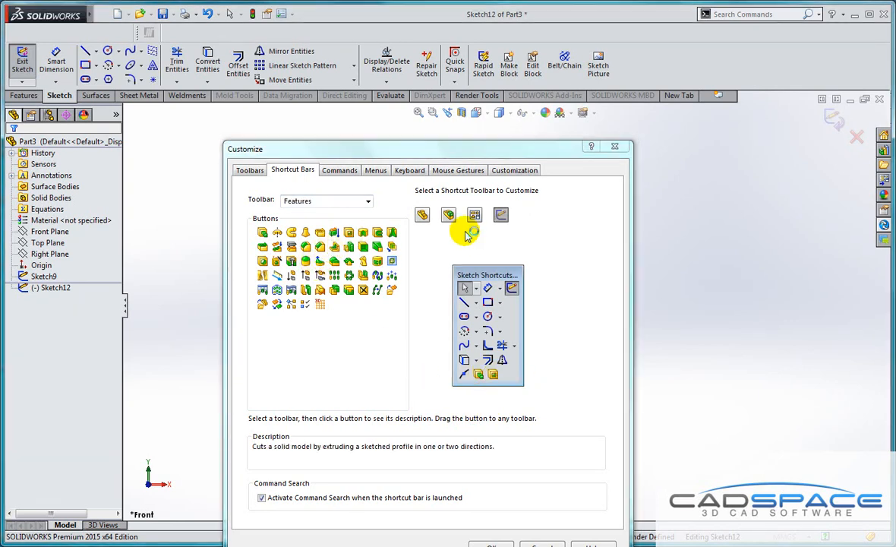
pyautogui.click(422, 214)
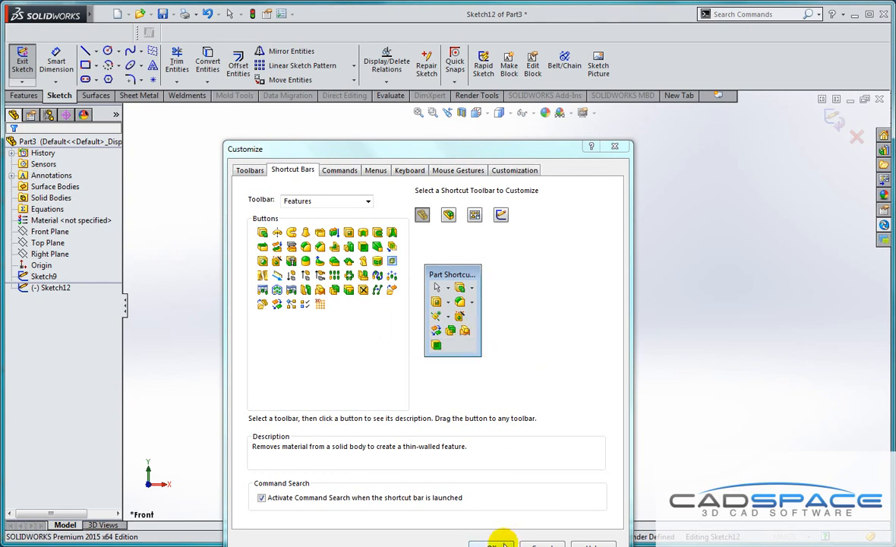
pyautogui.click(498, 542)
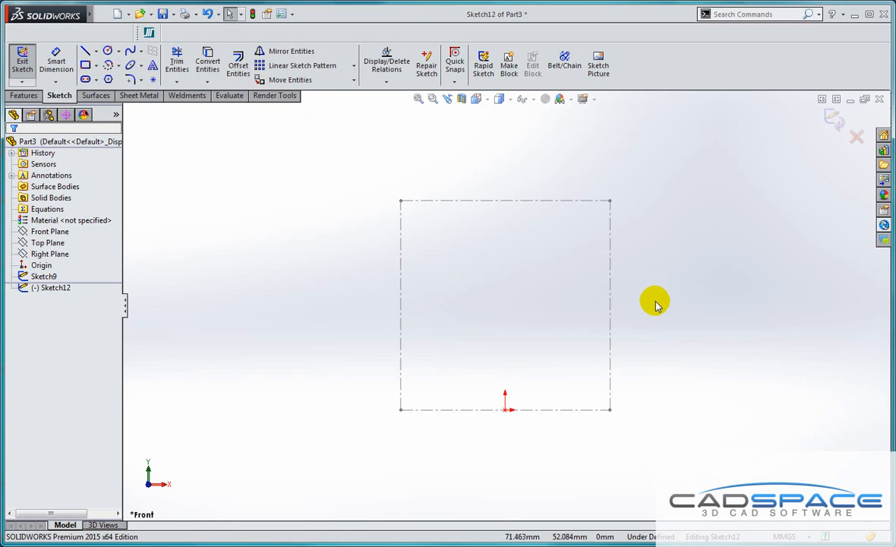
# Draw a vertical line along the square's left side from the shortcut bar
pyautogui.rightClick(655, 304)
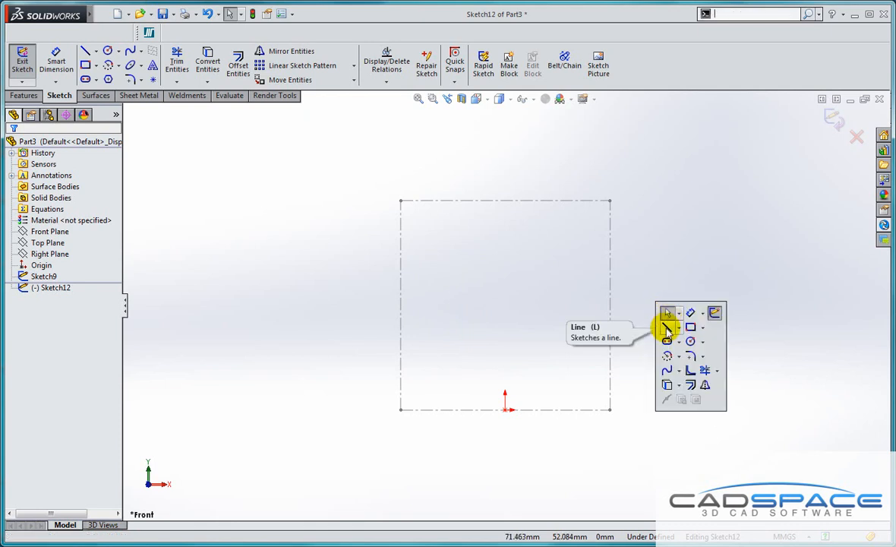
pyautogui.click(666, 327)
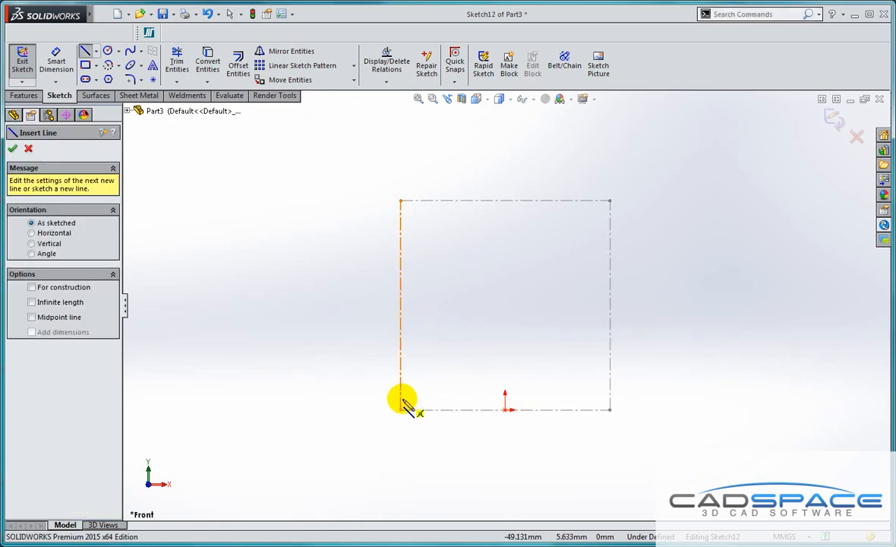
pyautogui.click(401, 202)
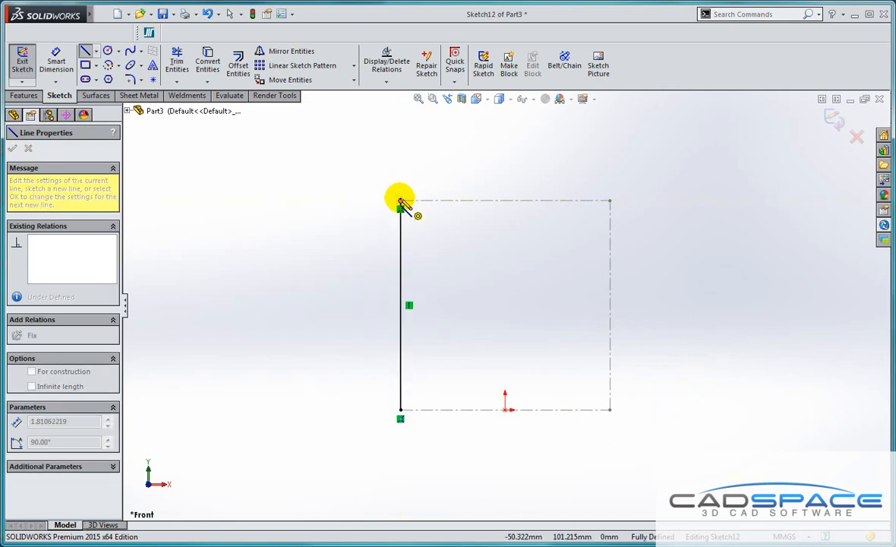
pyautogui.moveTo(400, 205); pyautogui.dragTo(611, 205)
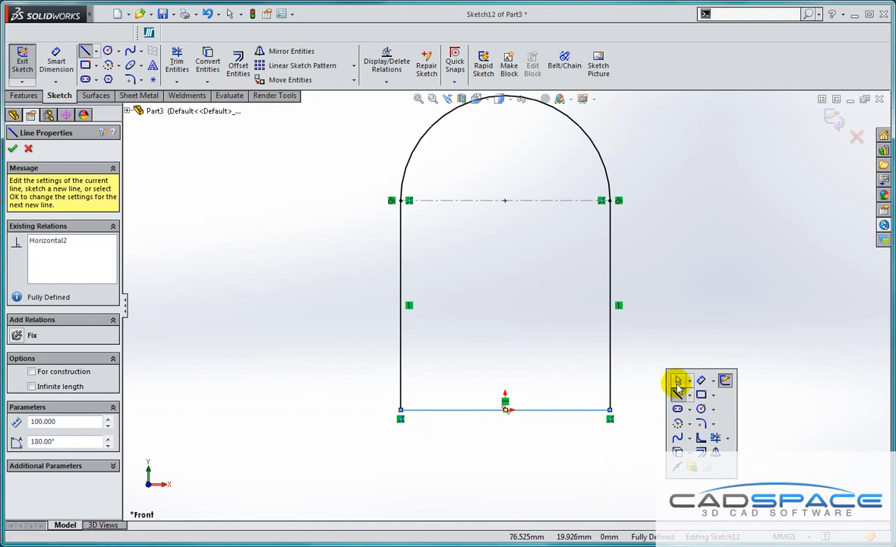
# Draw the hole circle centred on the centreline and start Smart Dimension
pyautogui.click(678, 381)
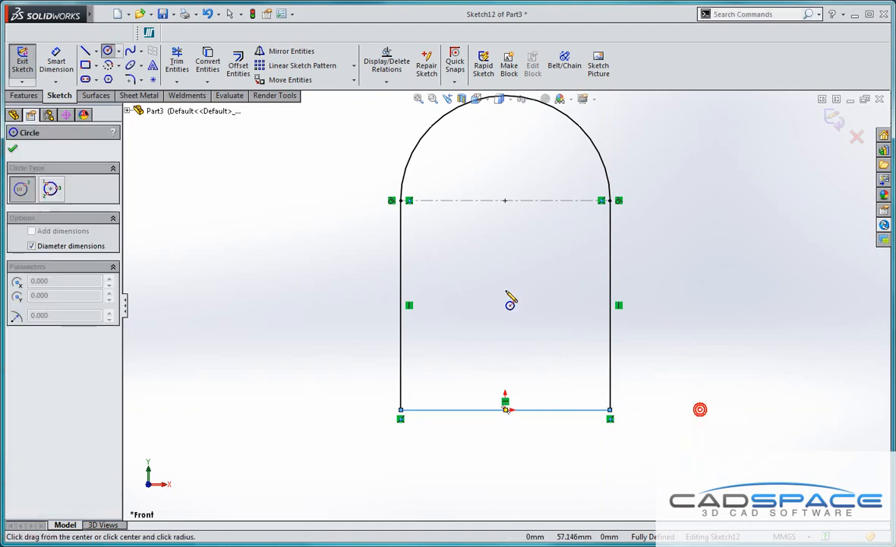
pyautogui.moveTo(505, 201); pyautogui.dragTo(542, 243)
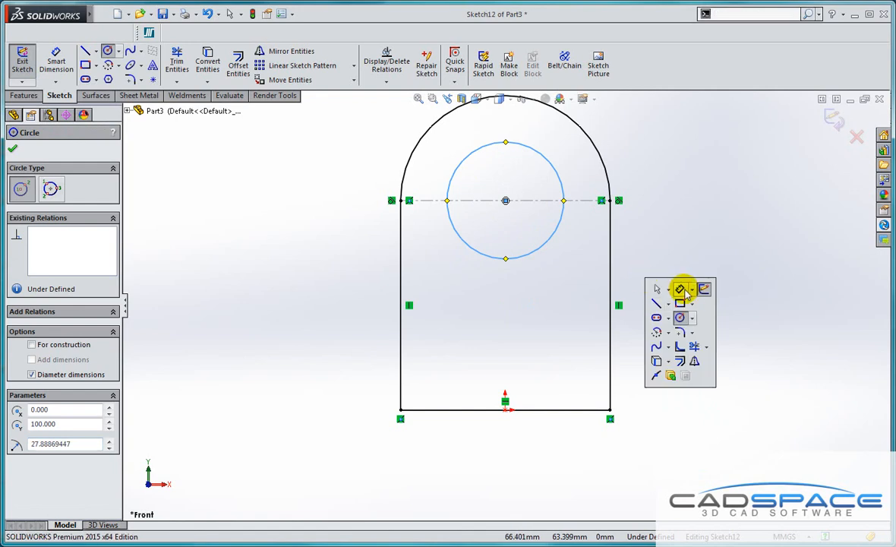
pyautogui.click(679, 288)
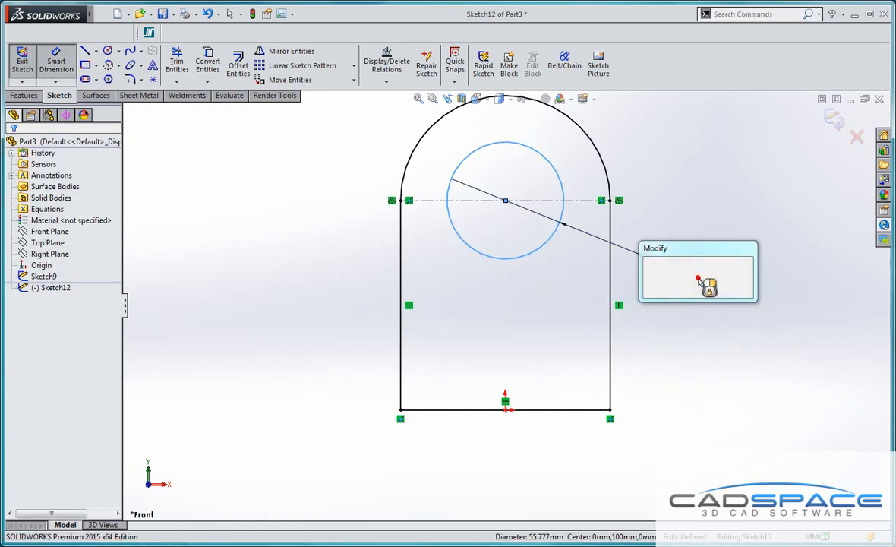
# Dimension the hole at Ø50 and extrude the profile Blind 80 mm as Boss-Extrude3
pyautogui.click(714, 279)
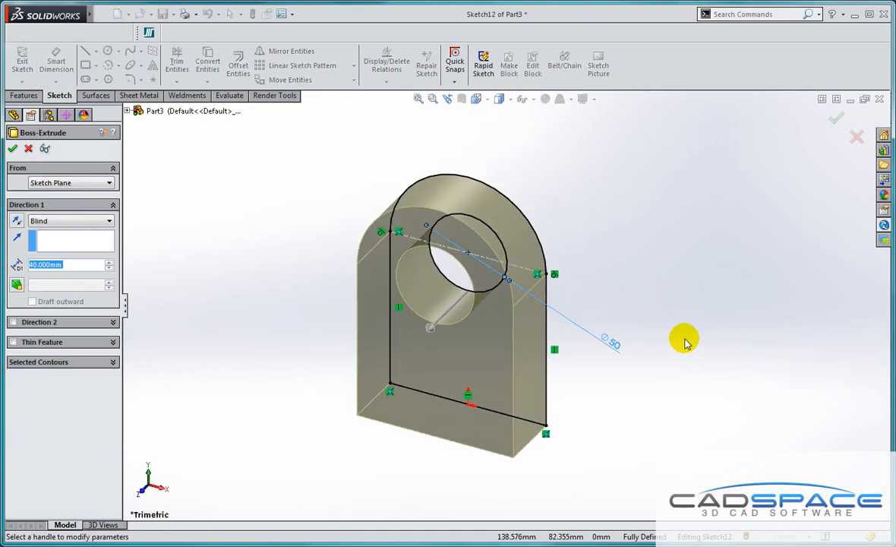
pyautogui.moveTo(690, 305)
pyautogui.write('80.000')
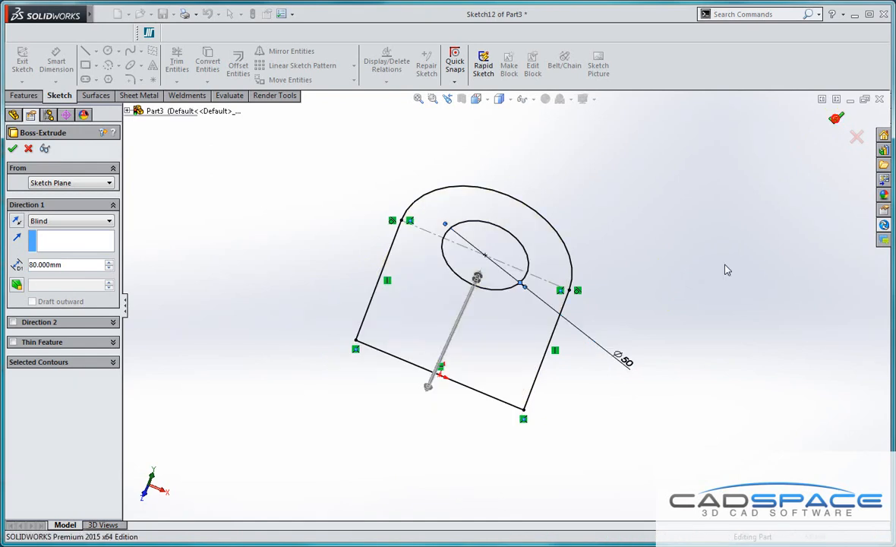
pyautogui.click(12, 148)
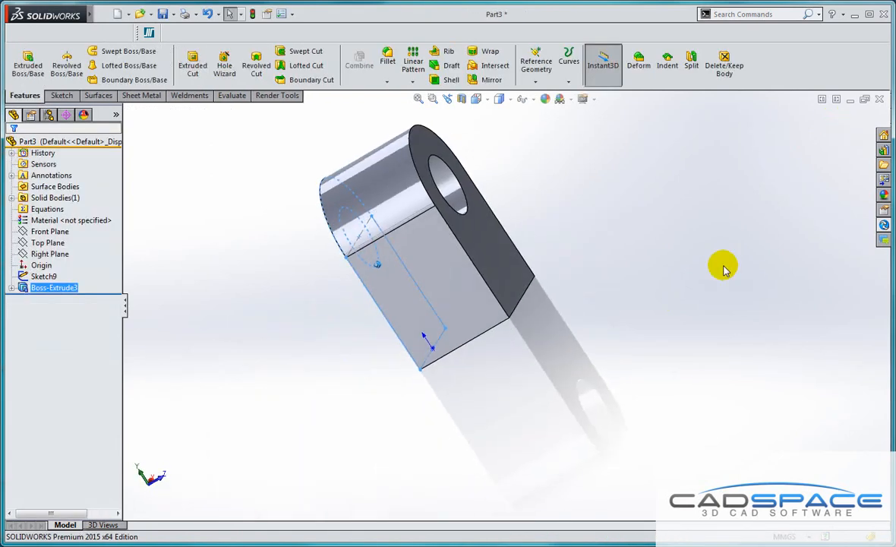
# Shell the block at 1 mm with three faces removed, then orbit to view the bracket
pyautogui.moveTo(721, 271); pyautogui.dragTo(638, 288)
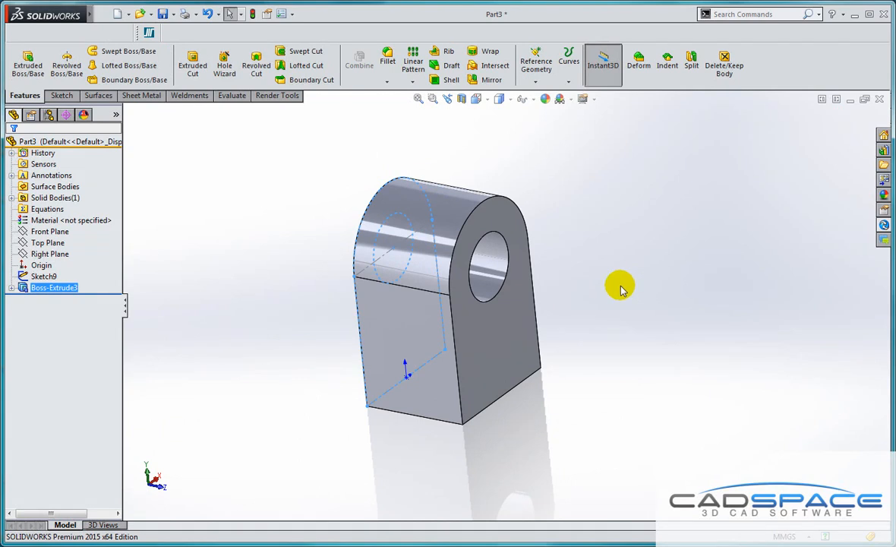
pyautogui.rightClick(619, 286)
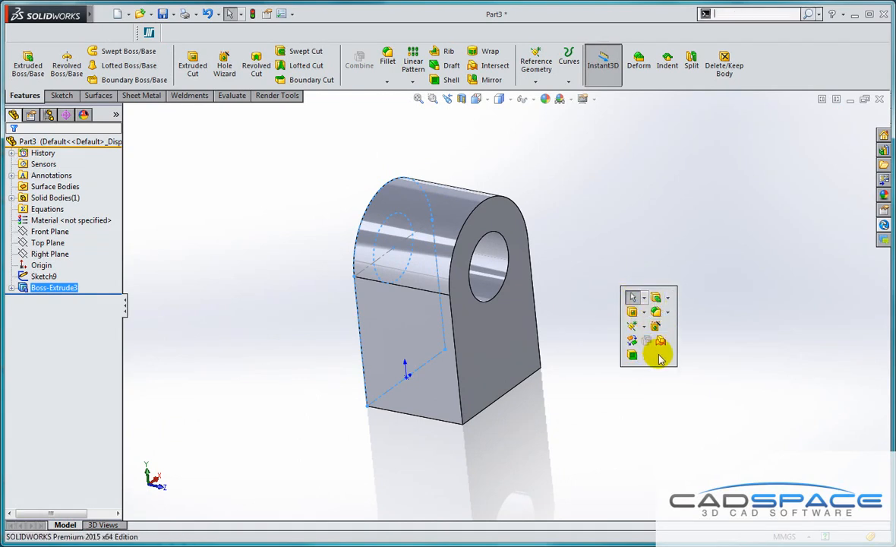
pyautogui.moveTo(632, 354)
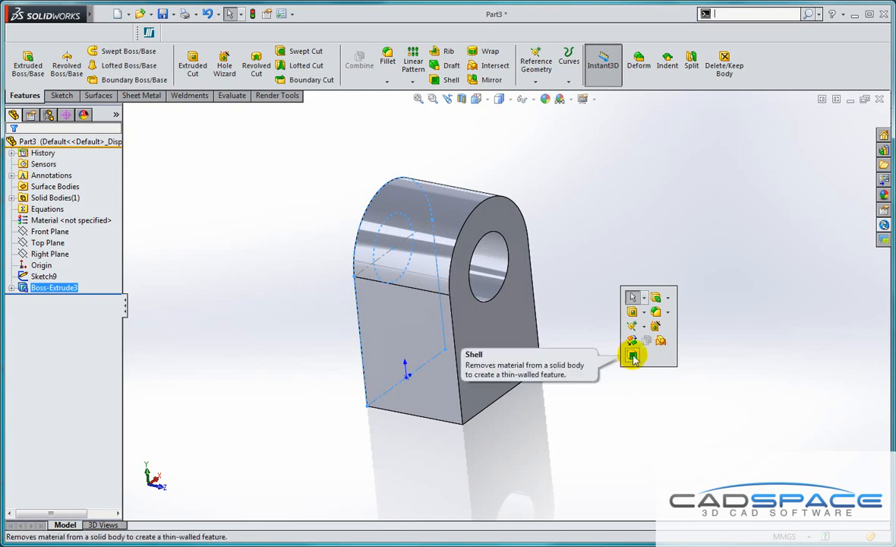
pyautogui.click(630, 356)
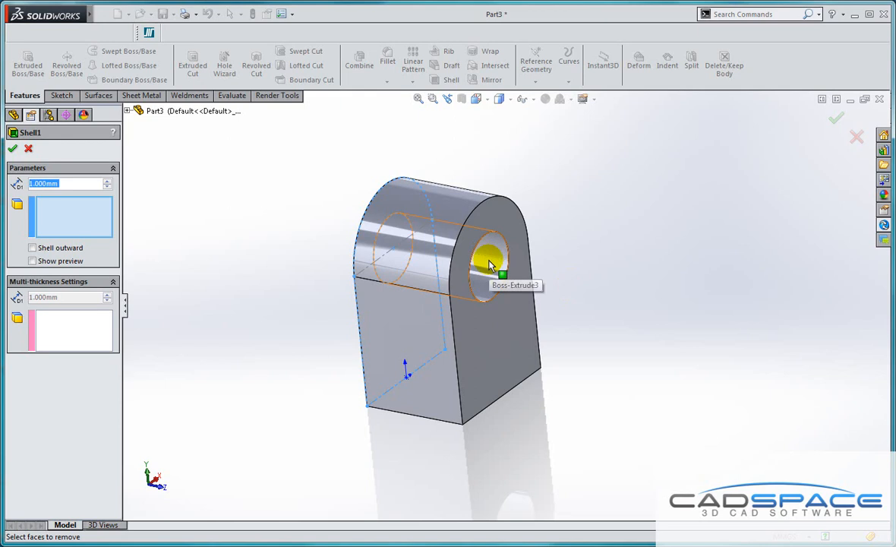
pyautogui.click(487, 263)
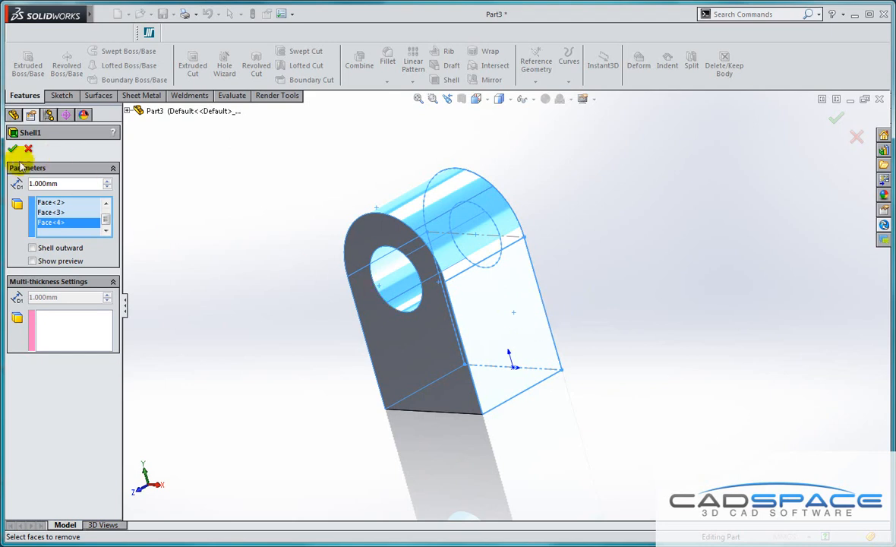
pyautogui.click(12, 148)
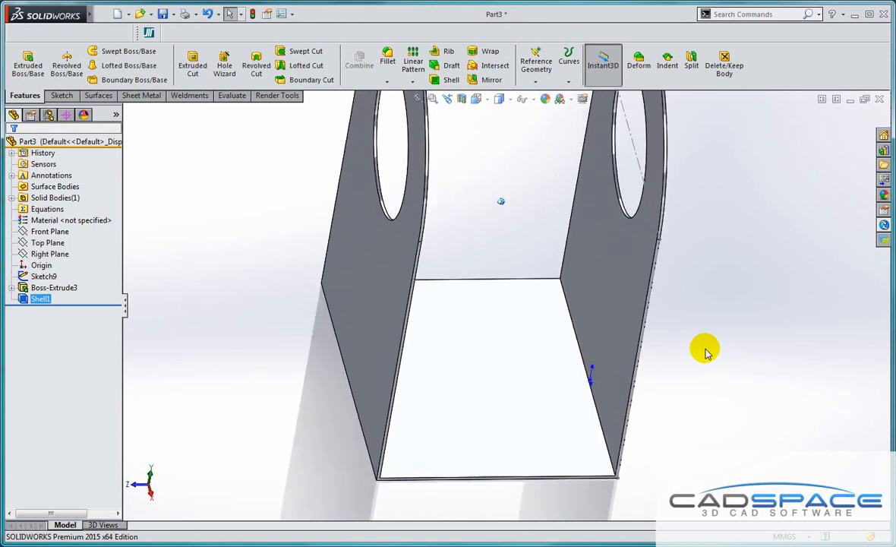
pyautogui.moveTo(706, 351); pyautogui.dragTo(714, 345)
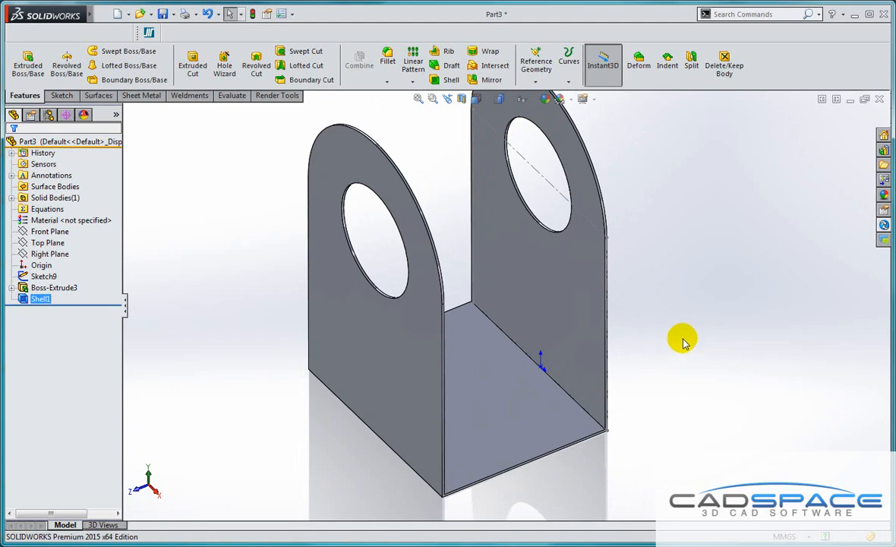
pyautogui.moveTo(706, 367)
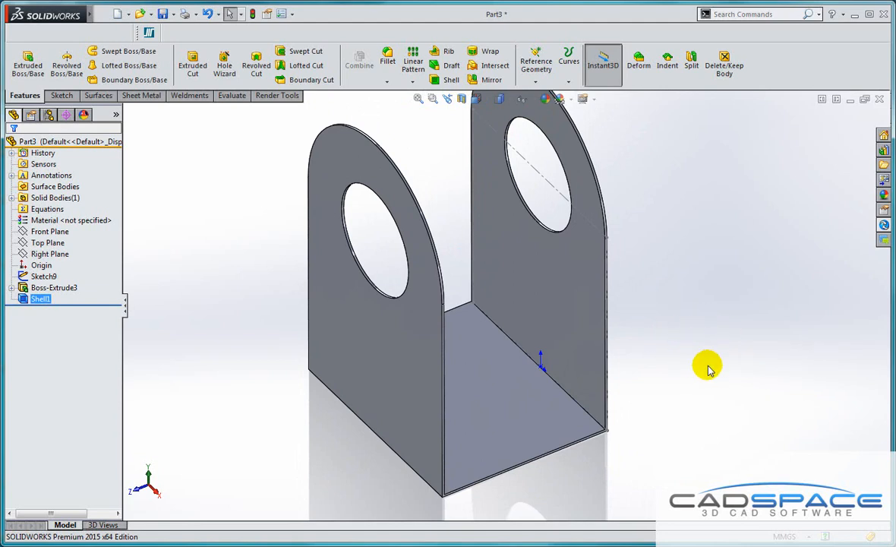
pyautogui.moveTo(674, 382)
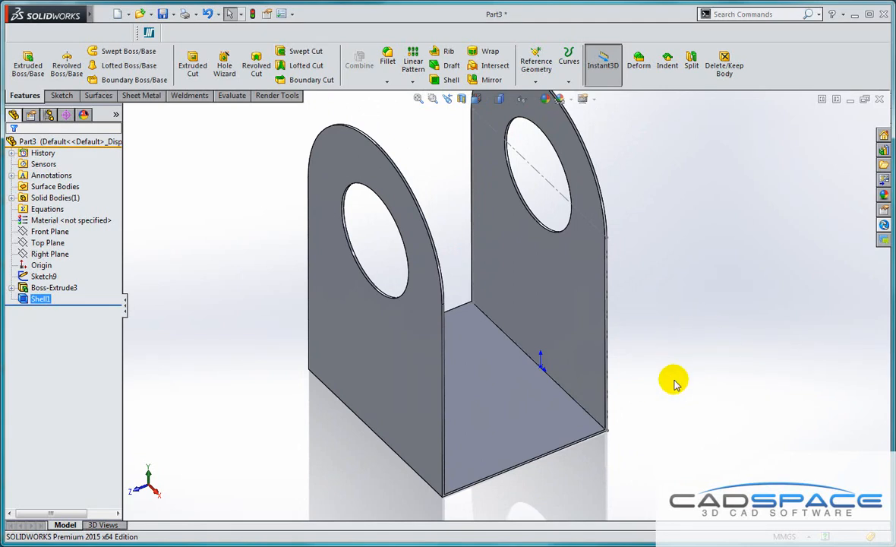
pyautogui.moveTo(683, 341)
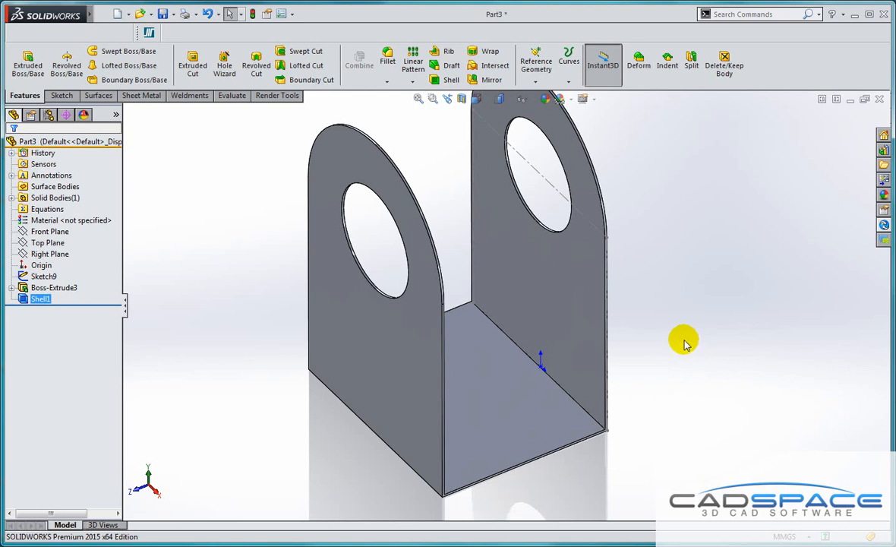
# Reopen Customize from the part shortcut bar and expand the Shortcut Bars Toolbar list
pyautogui.rightClick(683, 341)
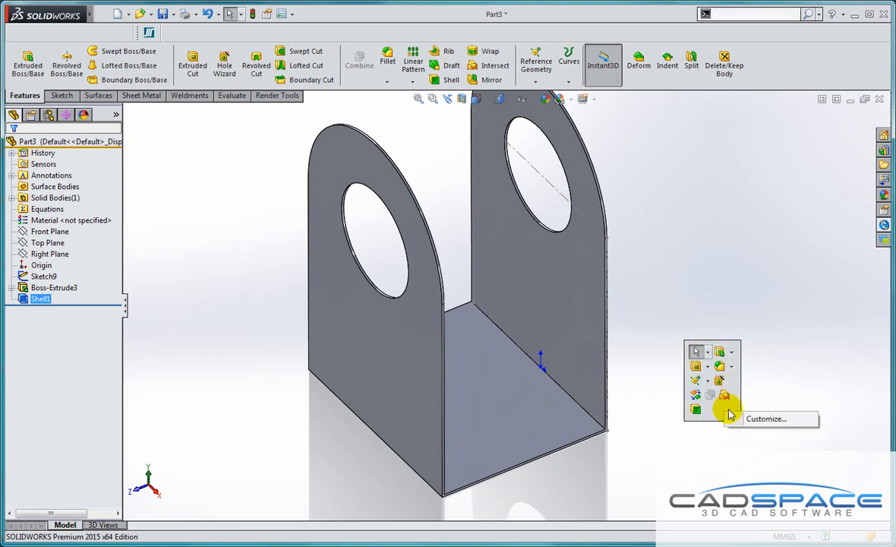
pyautogui.click(765, 419)
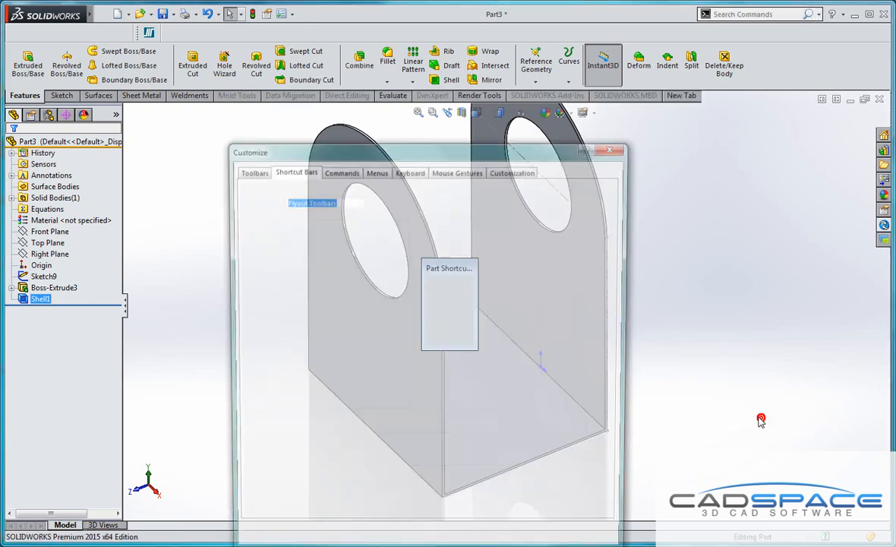
pyautogui.click(292, 169)
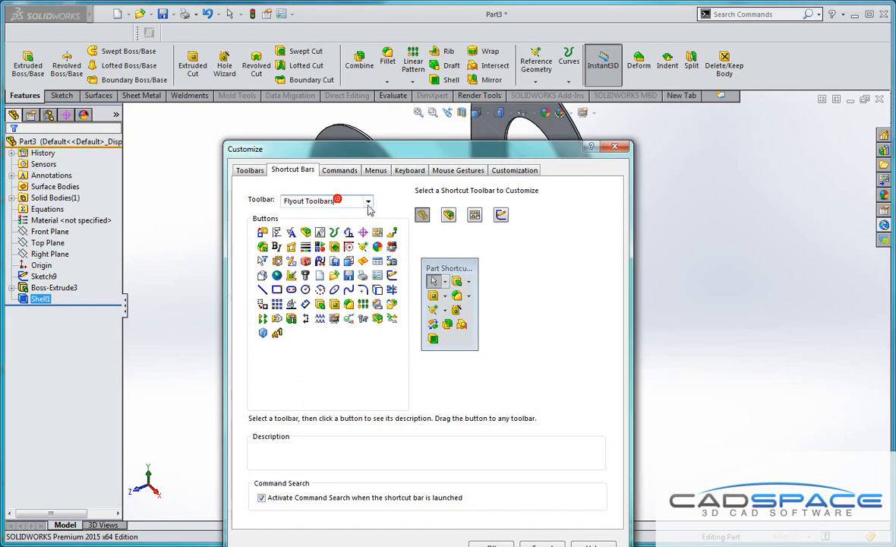
pyautogui.click(367, 200)
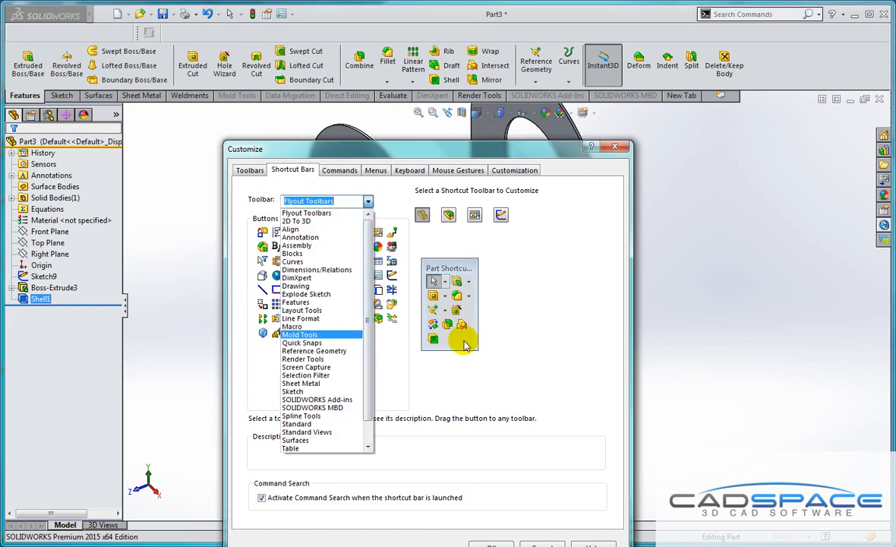